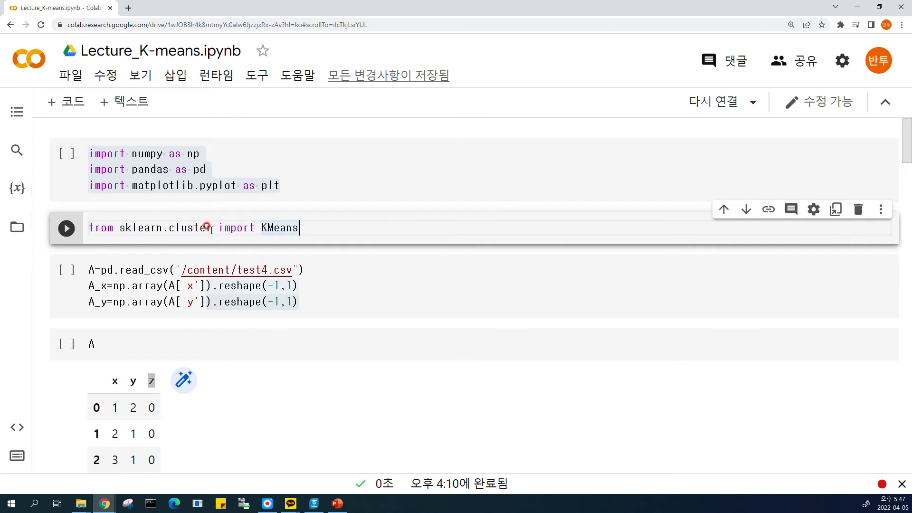
Connect to a runtime and confirm test4.csv is listed in the session files.
double_click(192, 228)
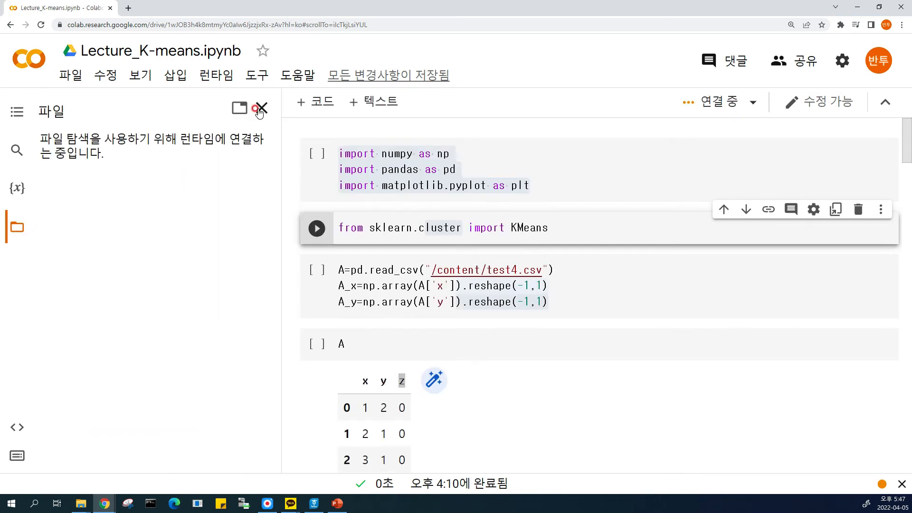
left_click(259, 111)
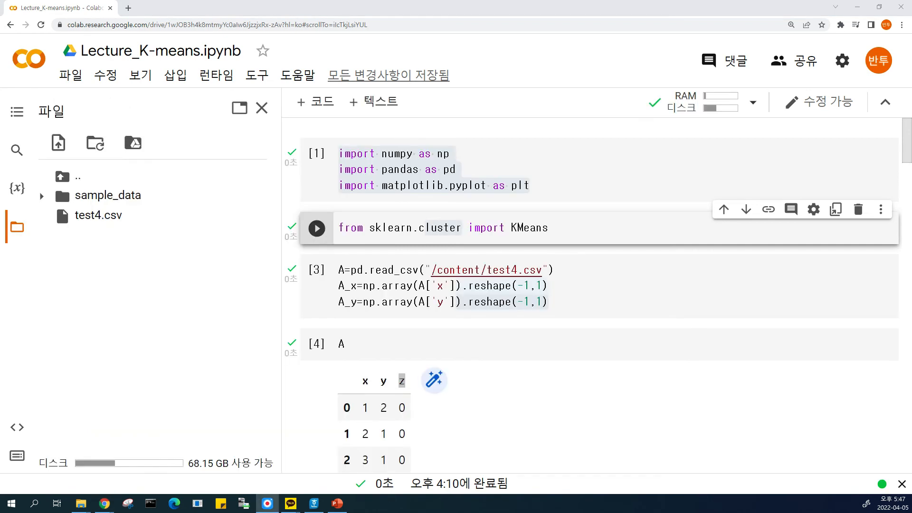
left_click(98, 216)
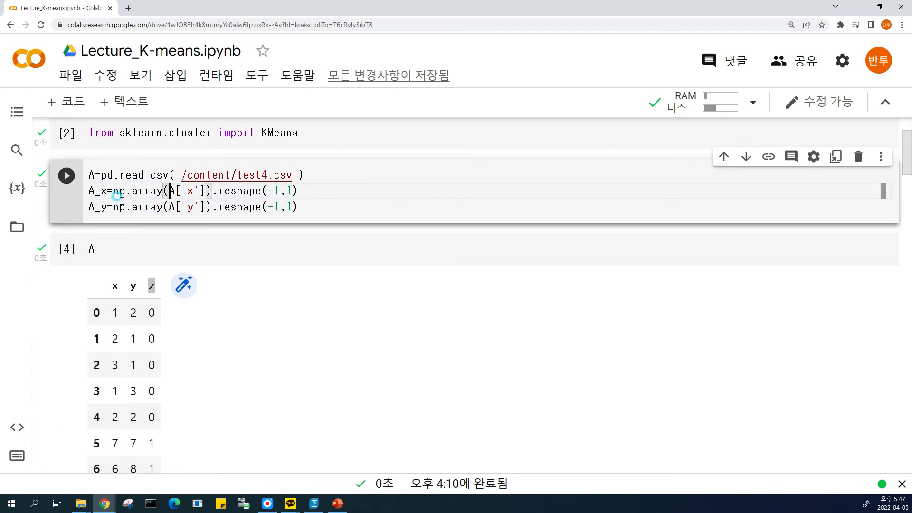
scroll("down", 3)
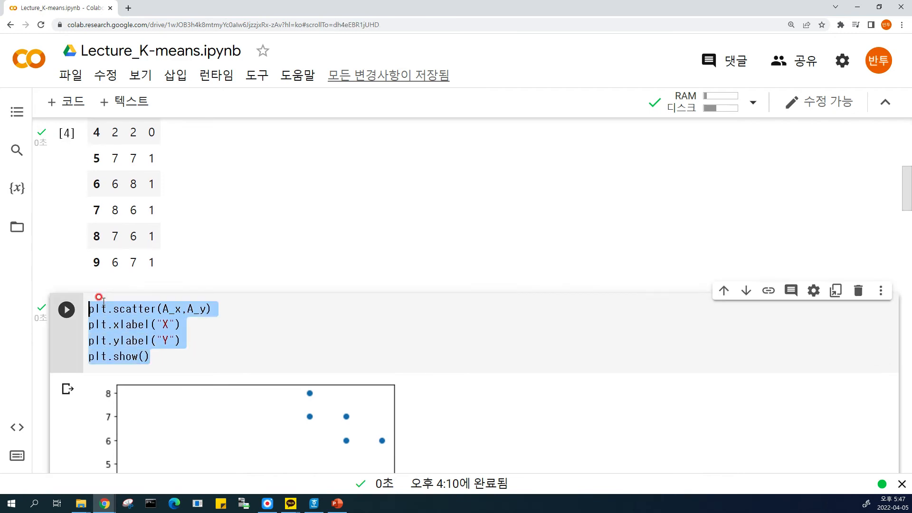
scroll("down", 3)
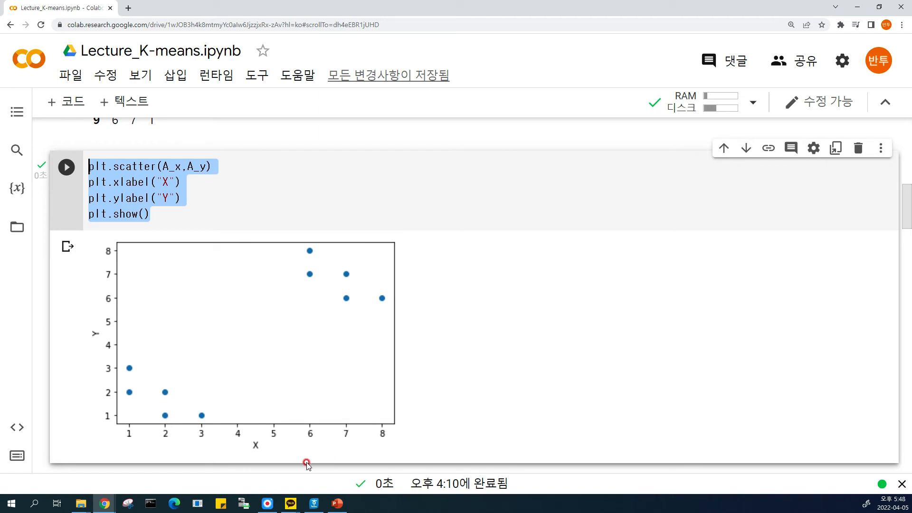
scroll("down", 3)
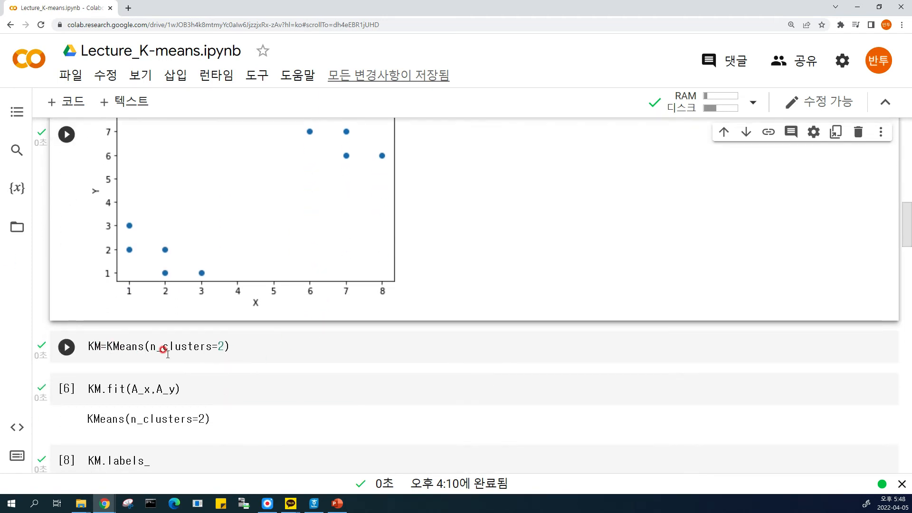
Highlight the 2-cluster setting behind the KM.inertia_ result of 5.6.
double_click(183, 346)
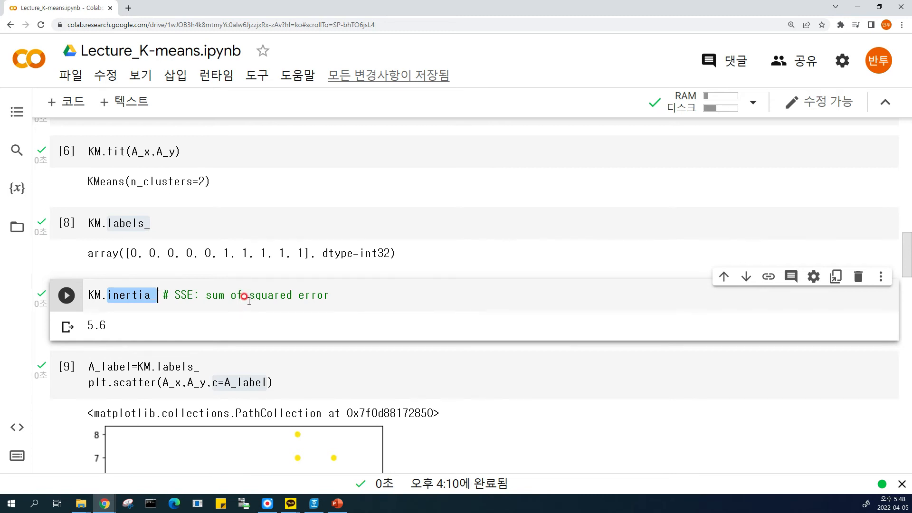
scroll("down", 3)
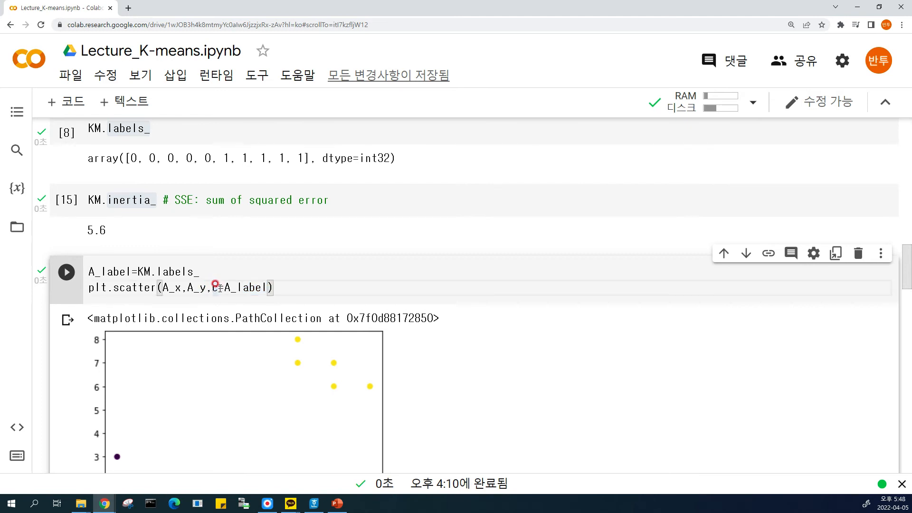
mouse_move(217, 287)
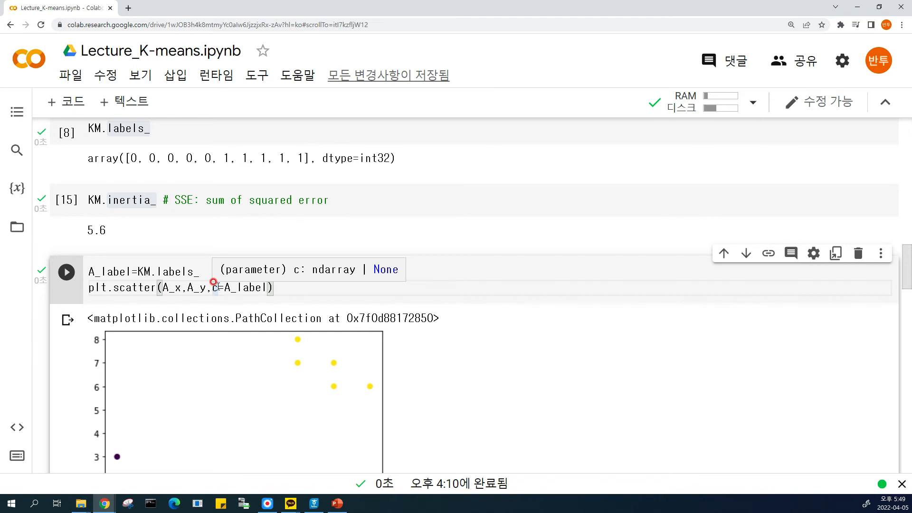
scroll("down", 3)
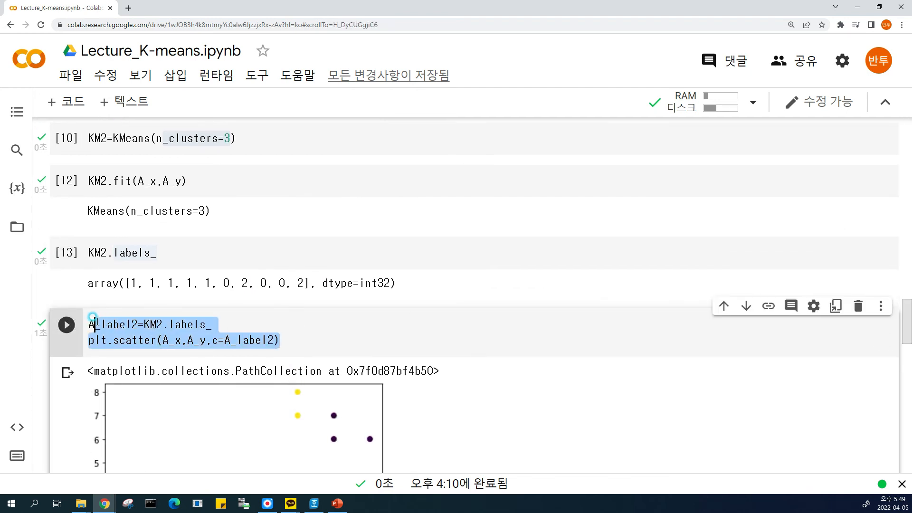
Scroll through the KM2 cells to the 3-cluster scatter plot and inertia 3.466666666666667.
scroll("down", 3)
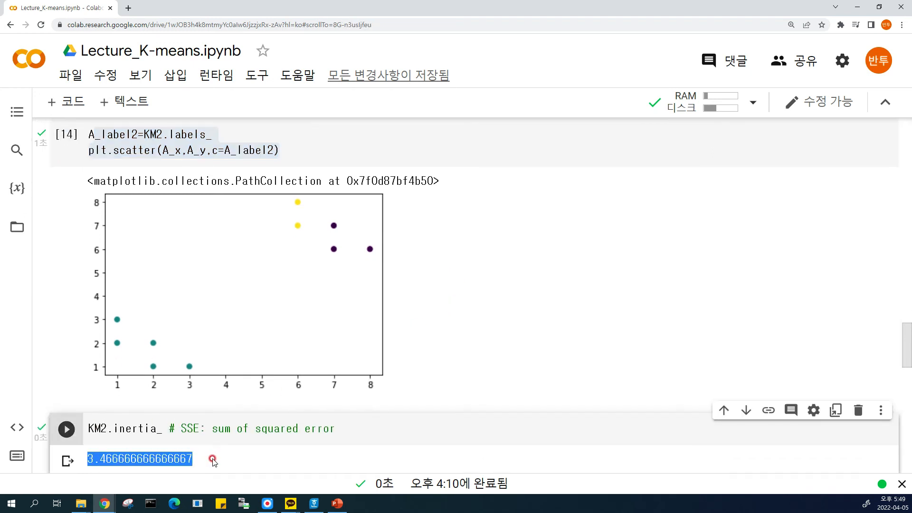
mouse_move(242, 438)
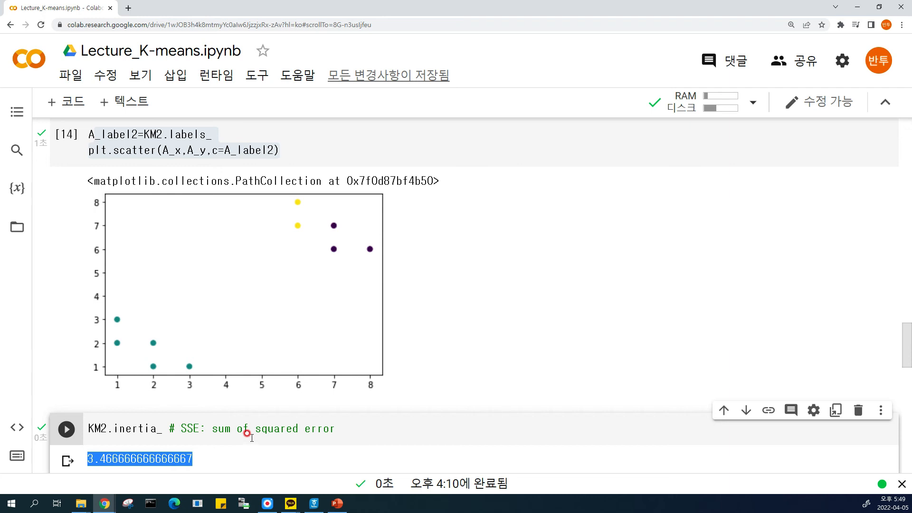
scroll("down", 3)
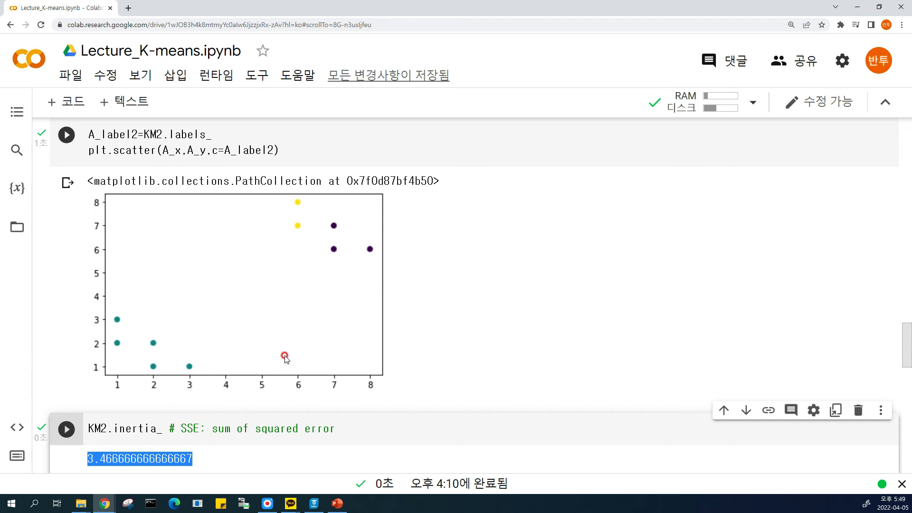
scroll("down", 3)
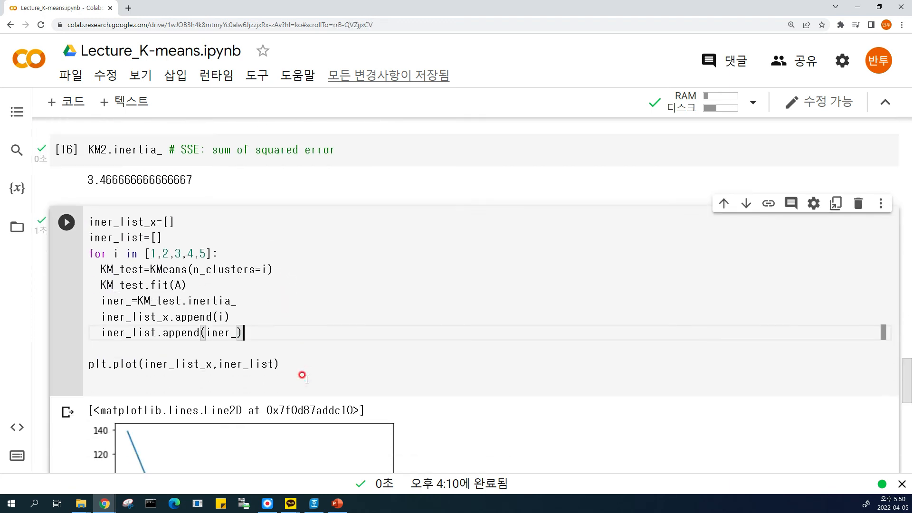
scroll("down", 3)
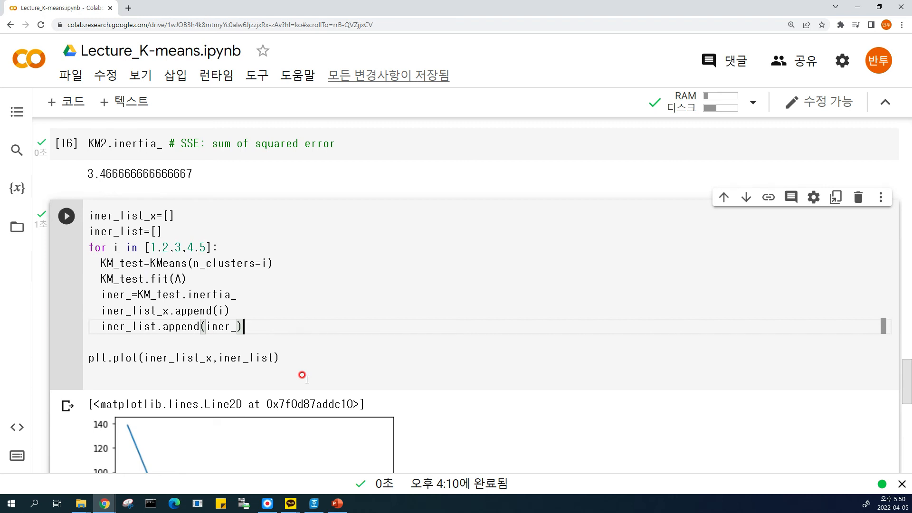
mouse_move(185, 254)
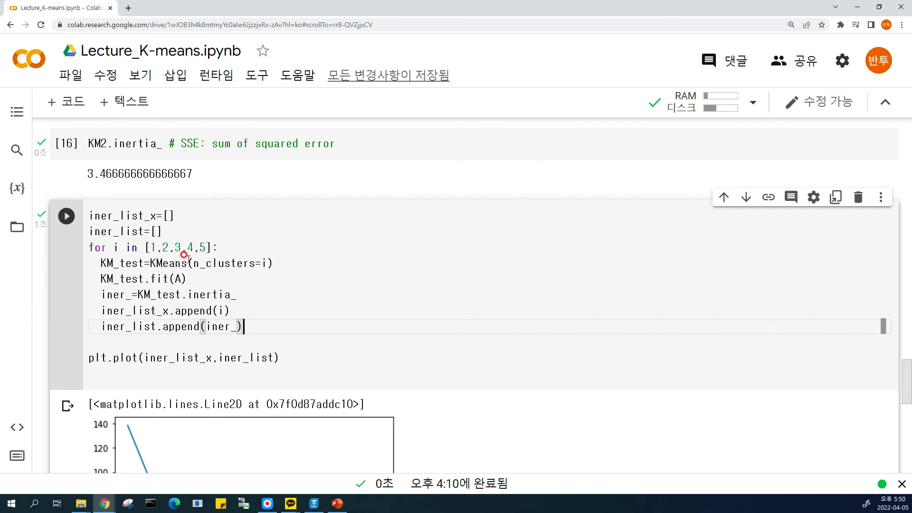
mouse_move(100, 295)
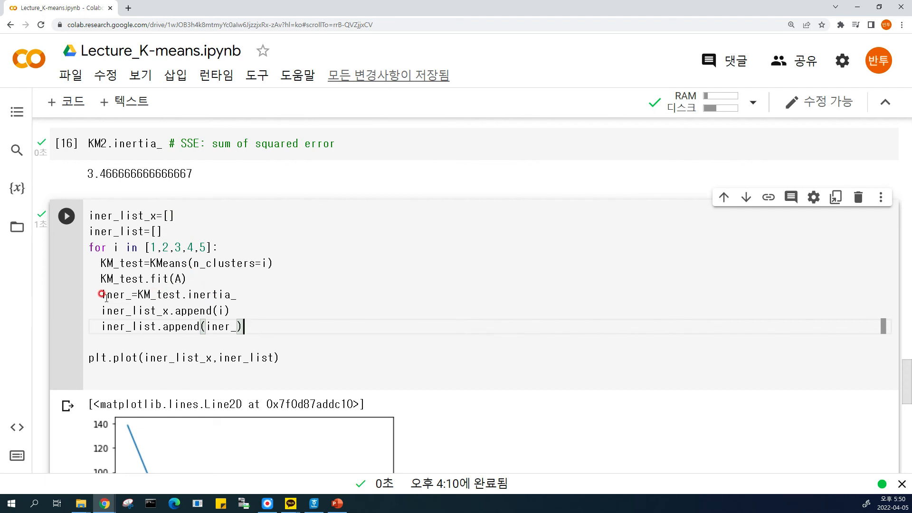
double_click(115, 295)
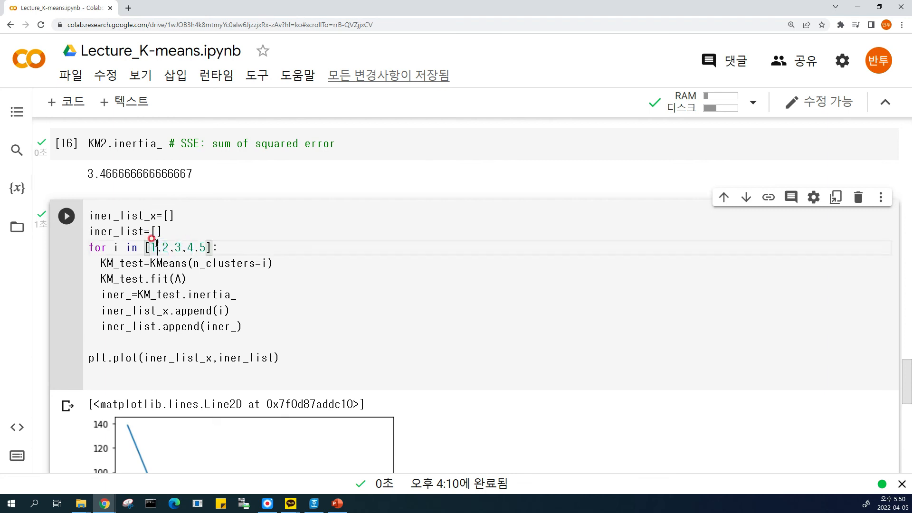
scroll("down", 3)
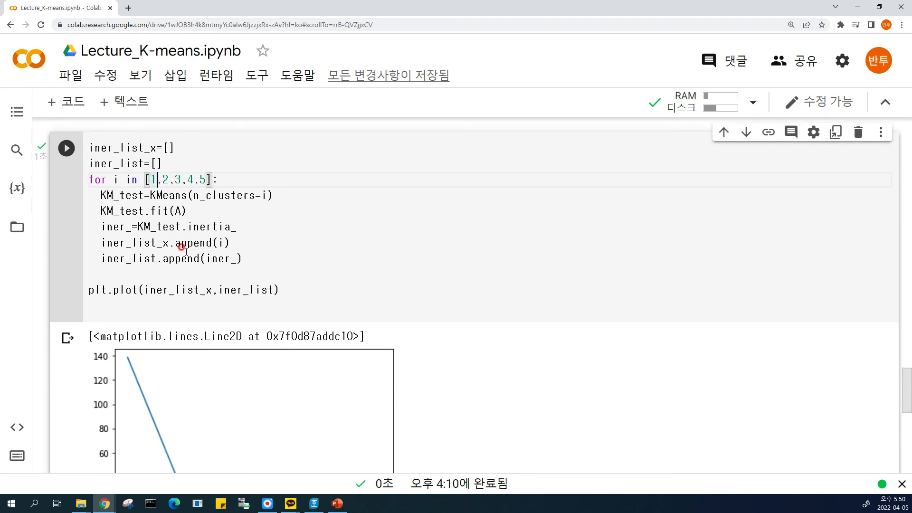
scroll("down", 3)
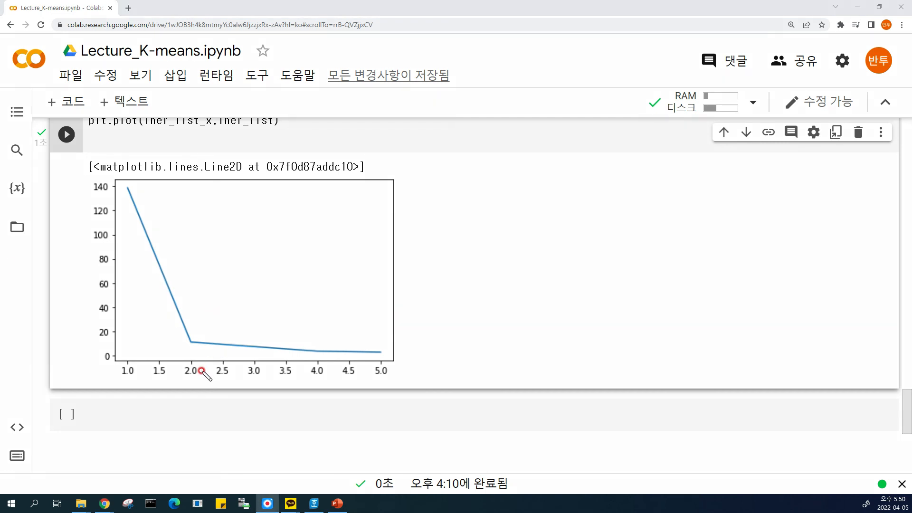
mouse_move(130, 191)
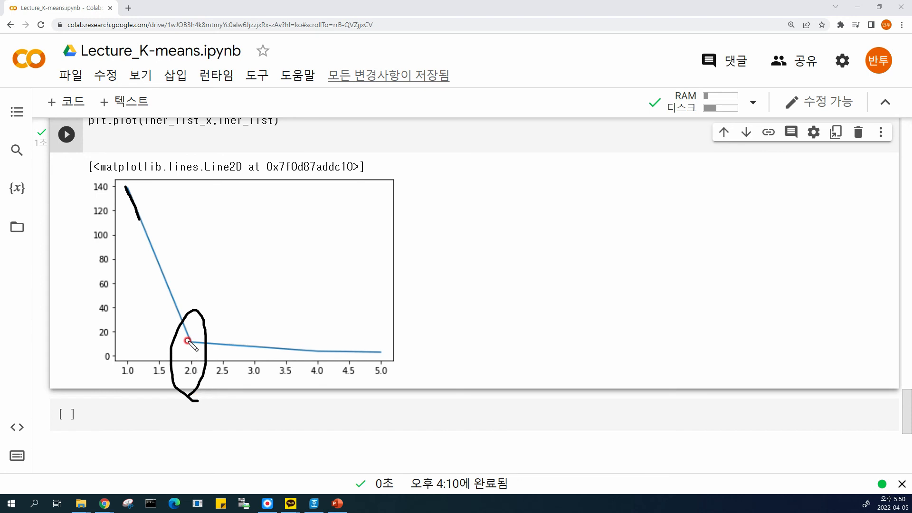
Handwrite 'elbow point' at the 2-cluster bend and 'number of clusters' along the x-axis.
left_click_drag(191, 342, 317, 267)
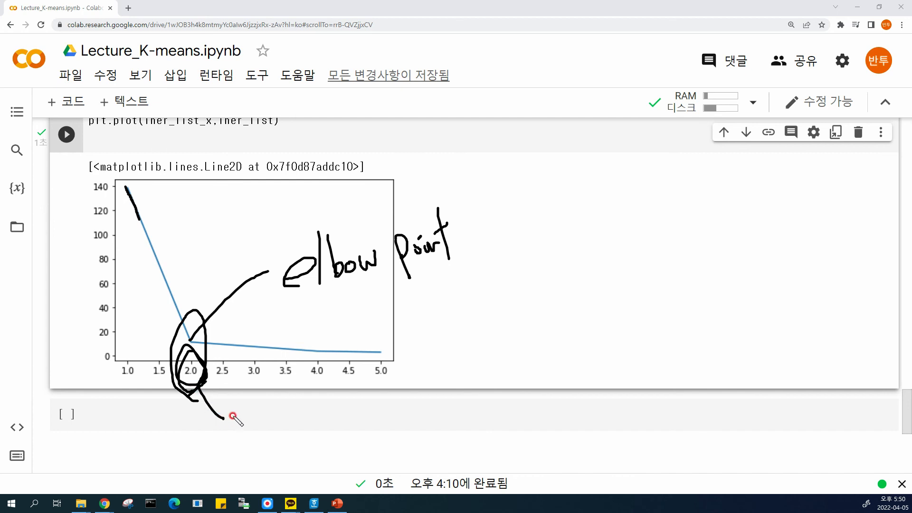
left_click_drag(227, 413, 309, 419)
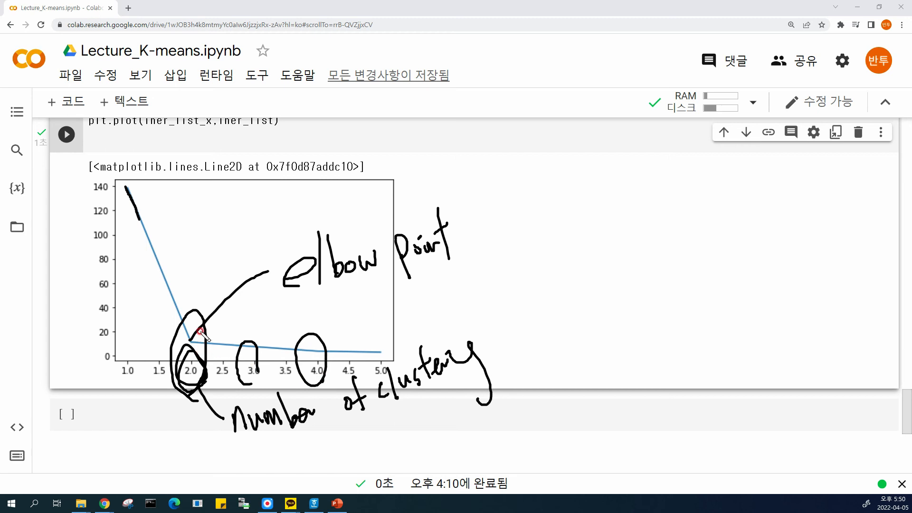
mouse_move(204, 306)
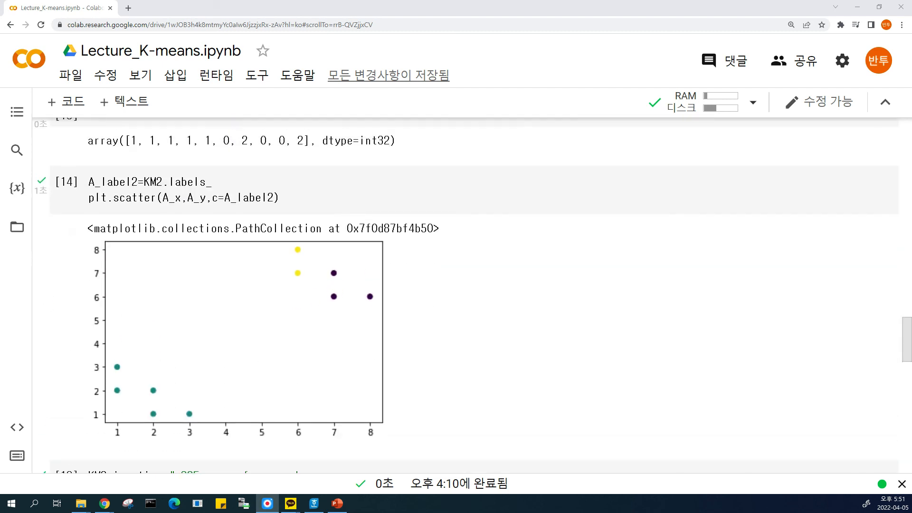
mouse_move(324, 256)
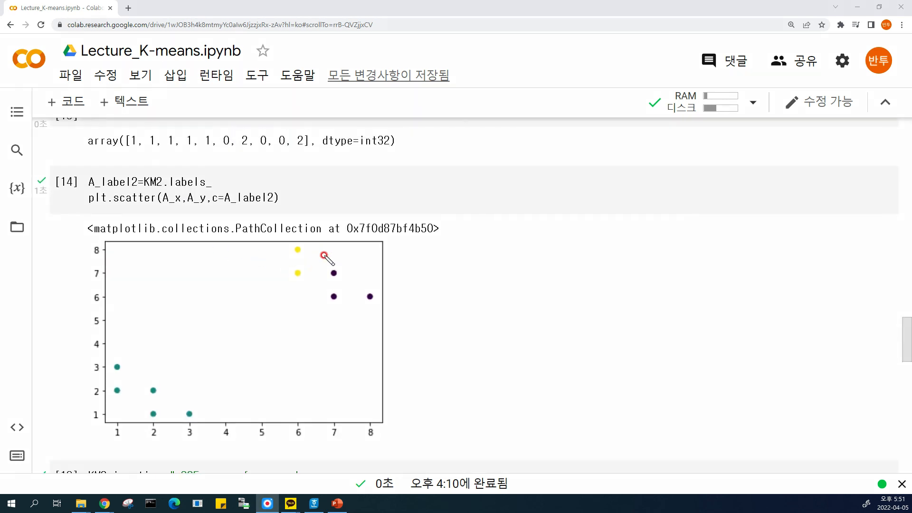
Draw a circle around the two yellow points at x=6 on the 3-cluster plot.
left_click_drag(323, 256, 399, 314)
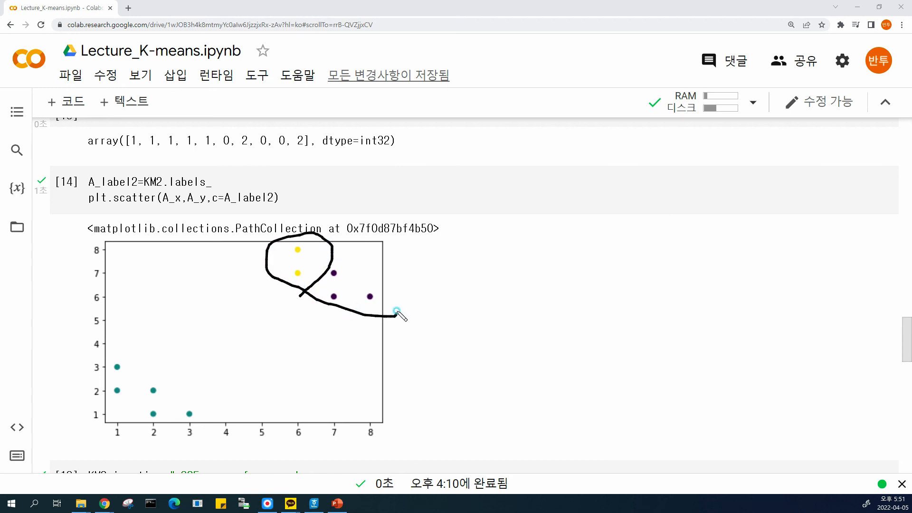